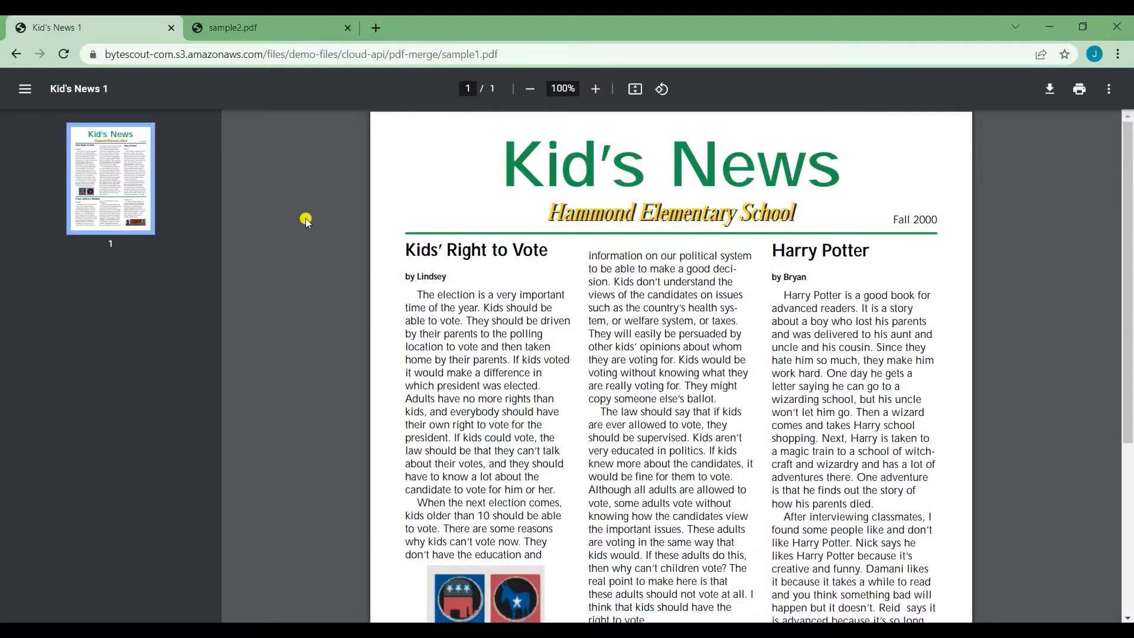
{"action": "mouse_move", "coordinate": [558, 374]}
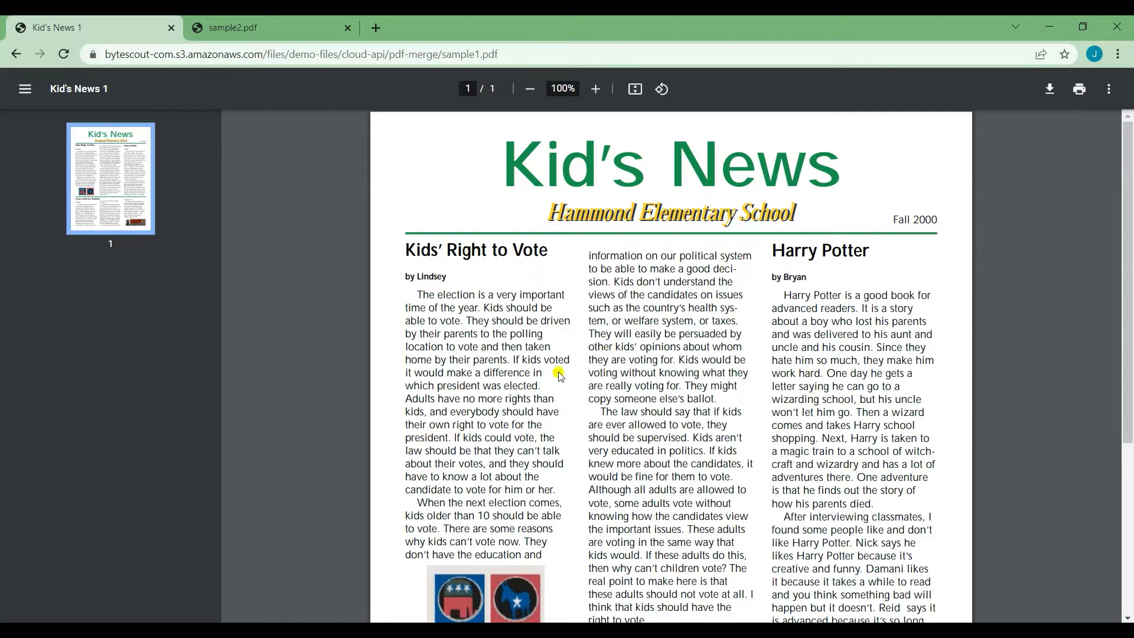
- Run node app.js in the terminal to merge the sample PDFs into result.pdf
{"action": "left_click", "coordinate": [260, 27]}
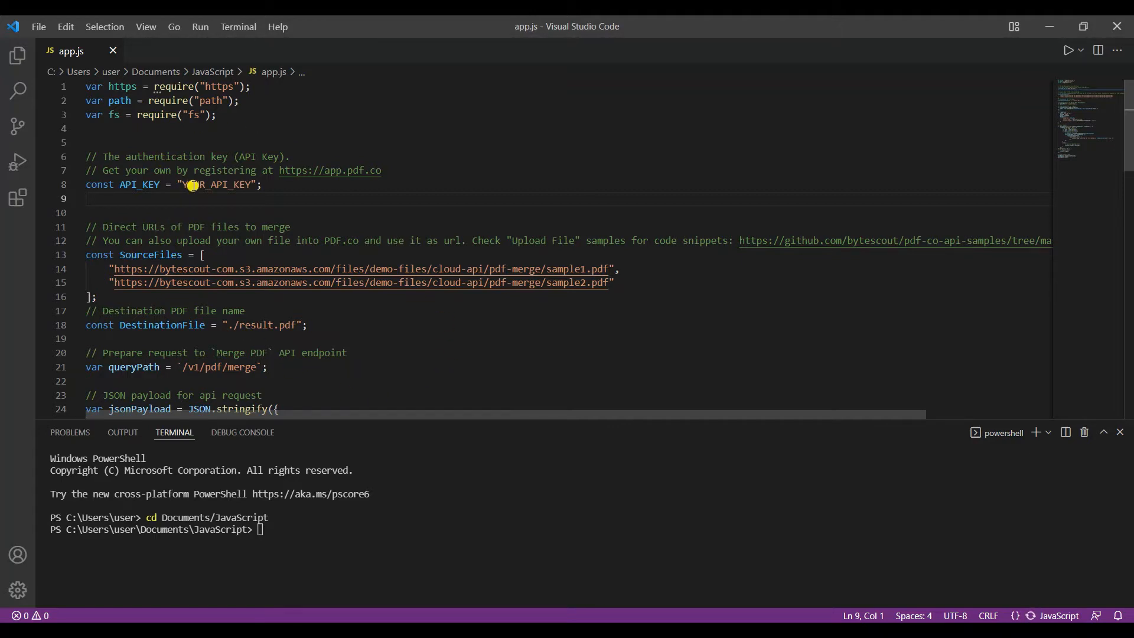
{"action": "scroll", "scroll_direction": "down", "scroll_amount": 3}
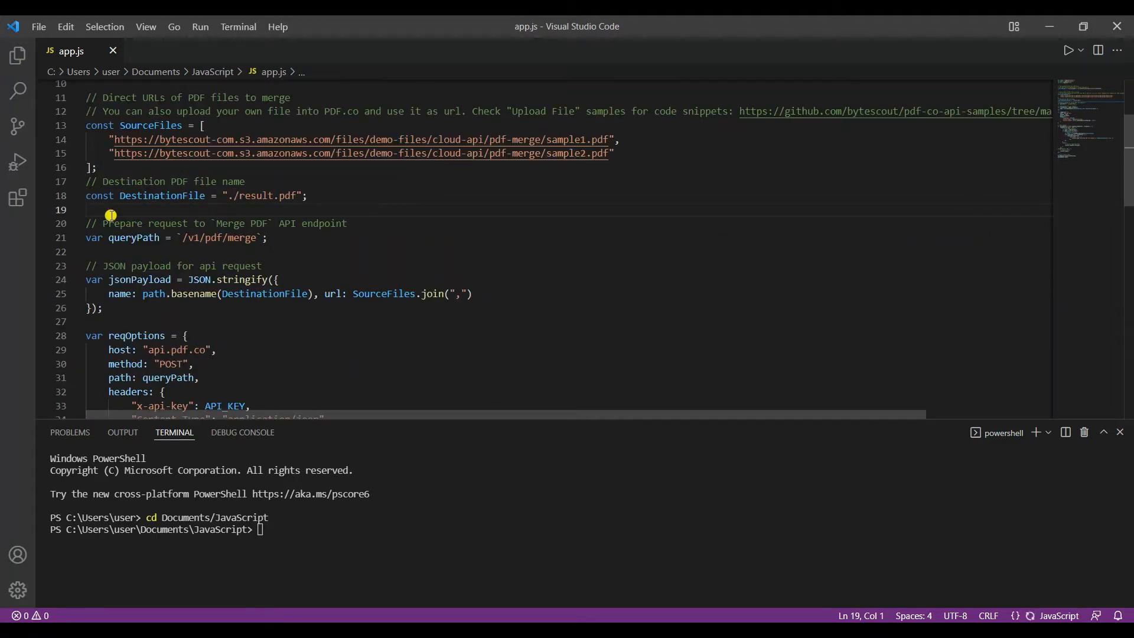
{"action": "mouse_move", "coordinate": [274, 357]}
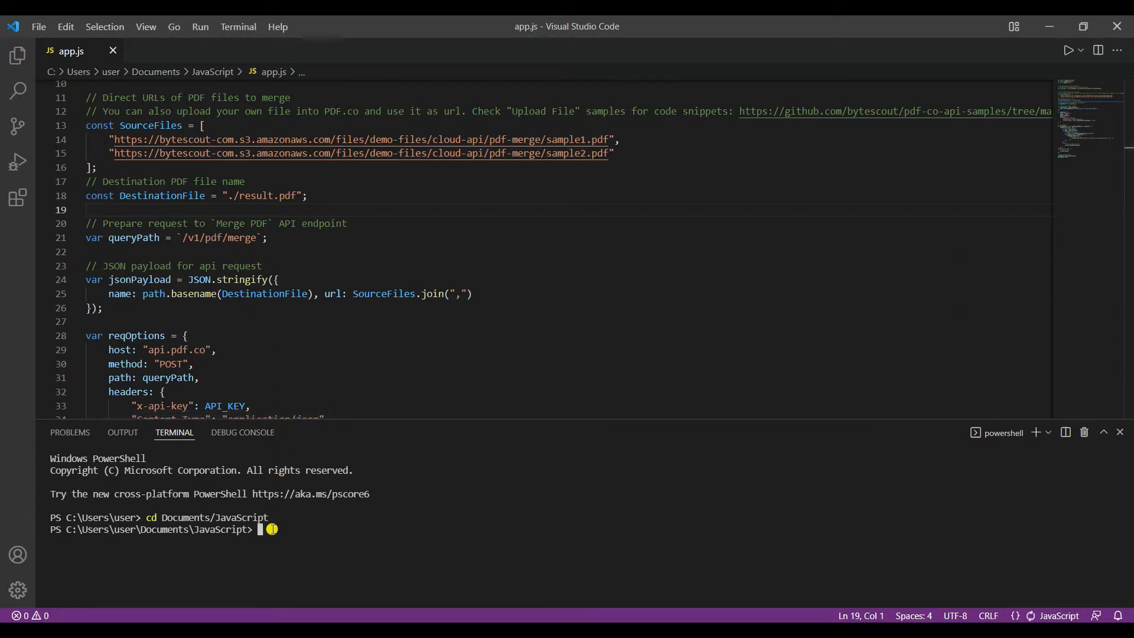
{"action": "type", "text": "node app.js"}
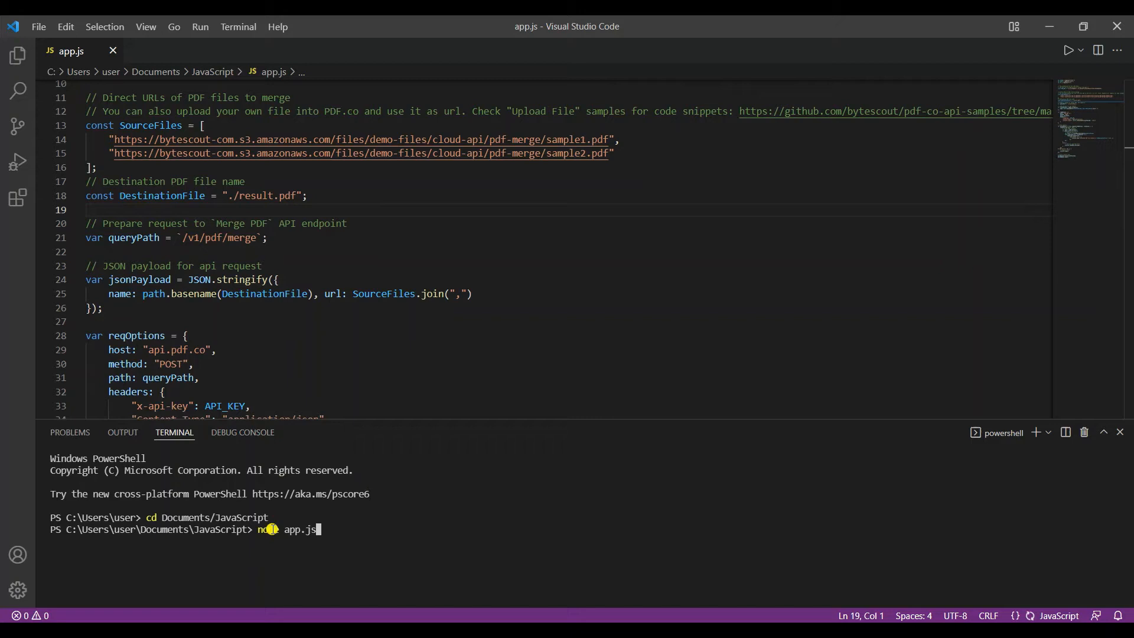
{"action": "key", "text": "Return"}
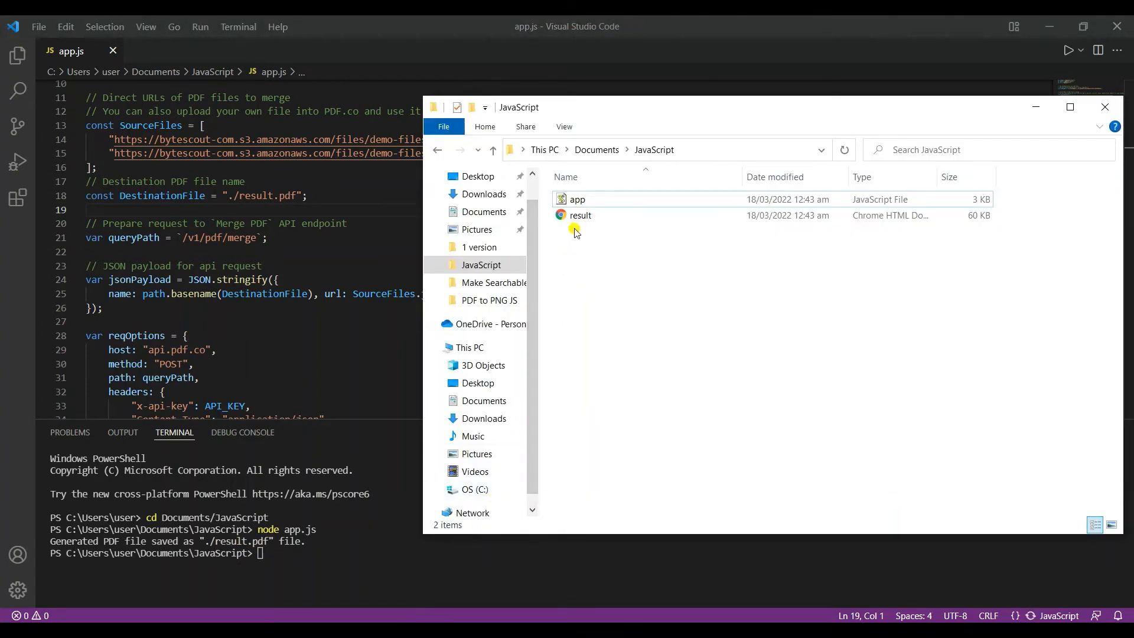
- View the generated result.pdf in Chrome, scrolling through its two merged pages
{"action": "double_click", "coordinate": [580, 215]}
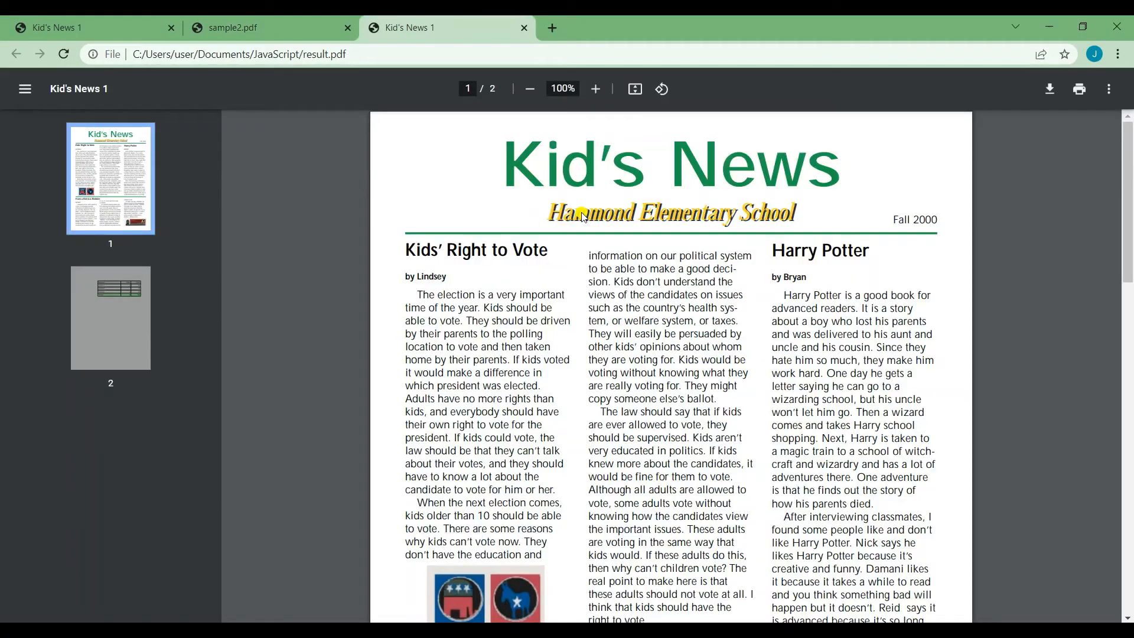
{"action": "scroll", "scroll_direction": "down", "scroll_amount": 3}
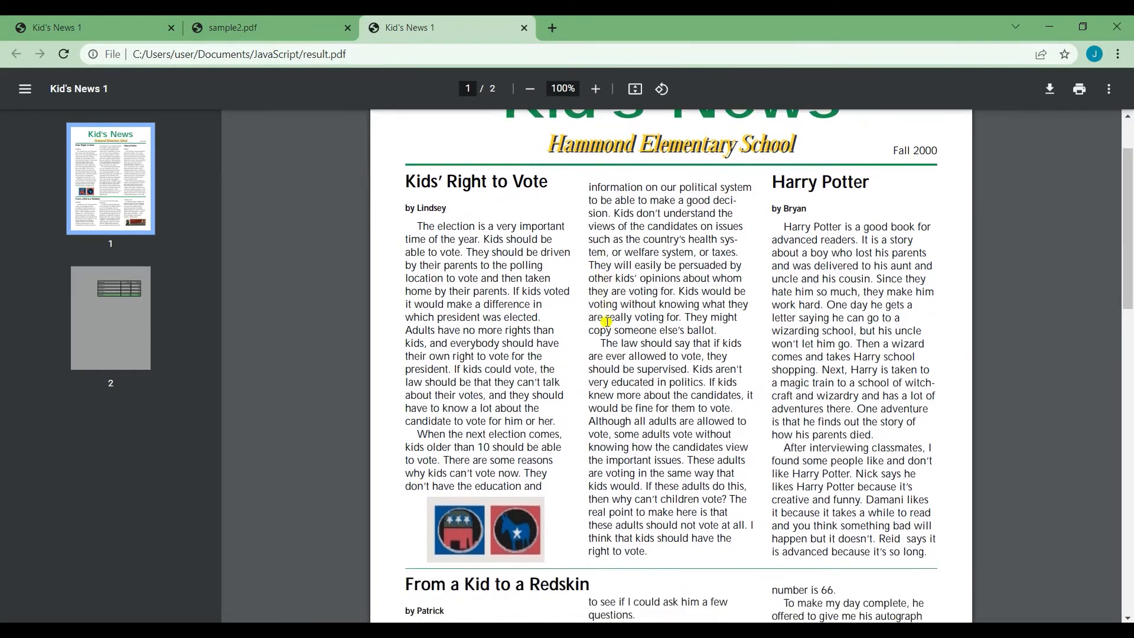
{"action": "left_click", "coordinate": [110, 317]}
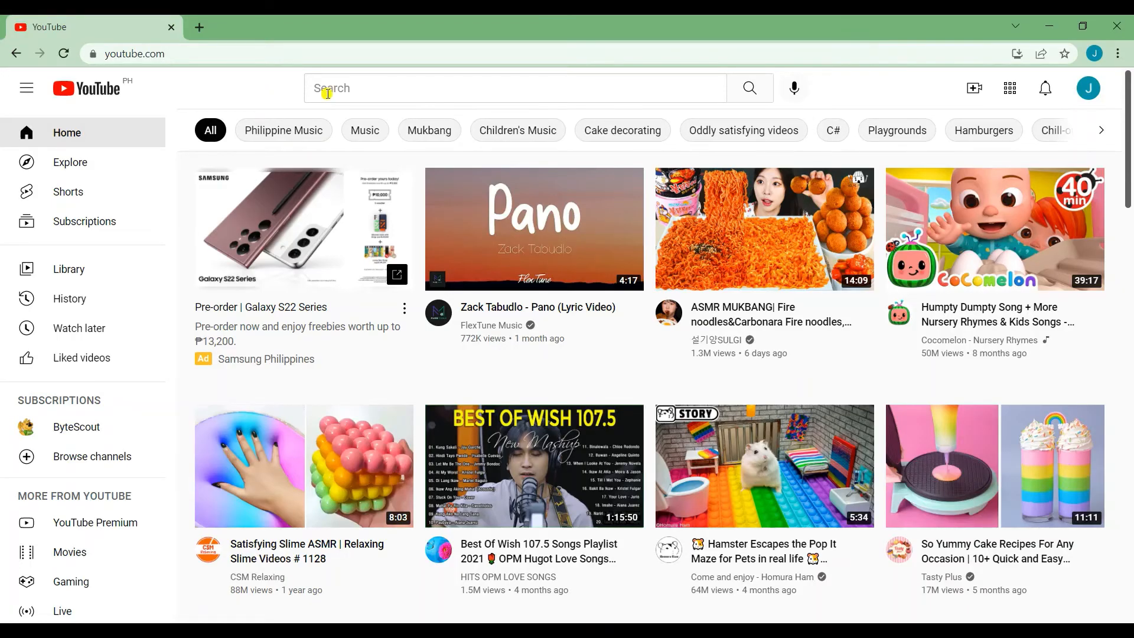
- Search YouTube for pdf.co, go to the PDF.co channel and subscribe to it
{"action": "type", "text": "pdf.co"}
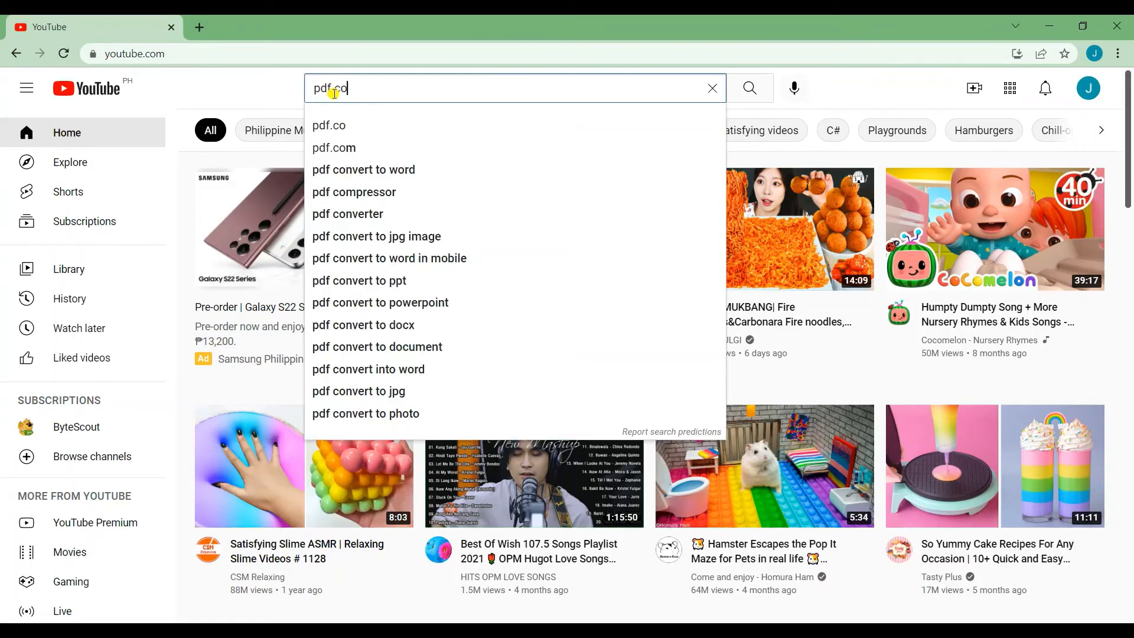
{"action": "left_click", "coordinate": [748, 88]}
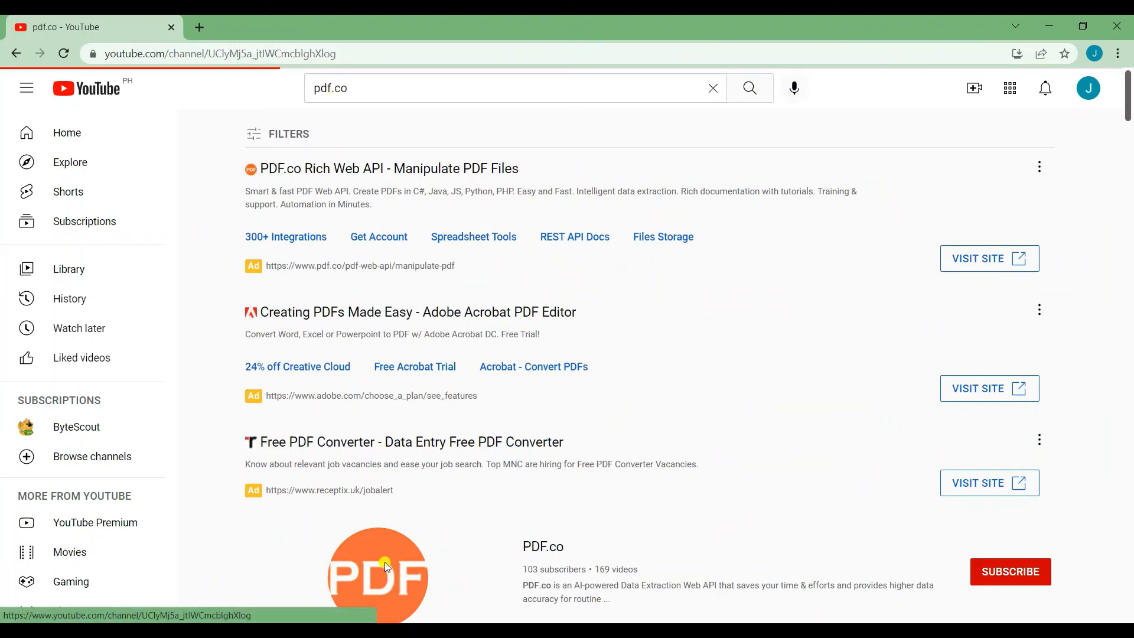
{"action": "left_click", "coordinate": [378, 574]}
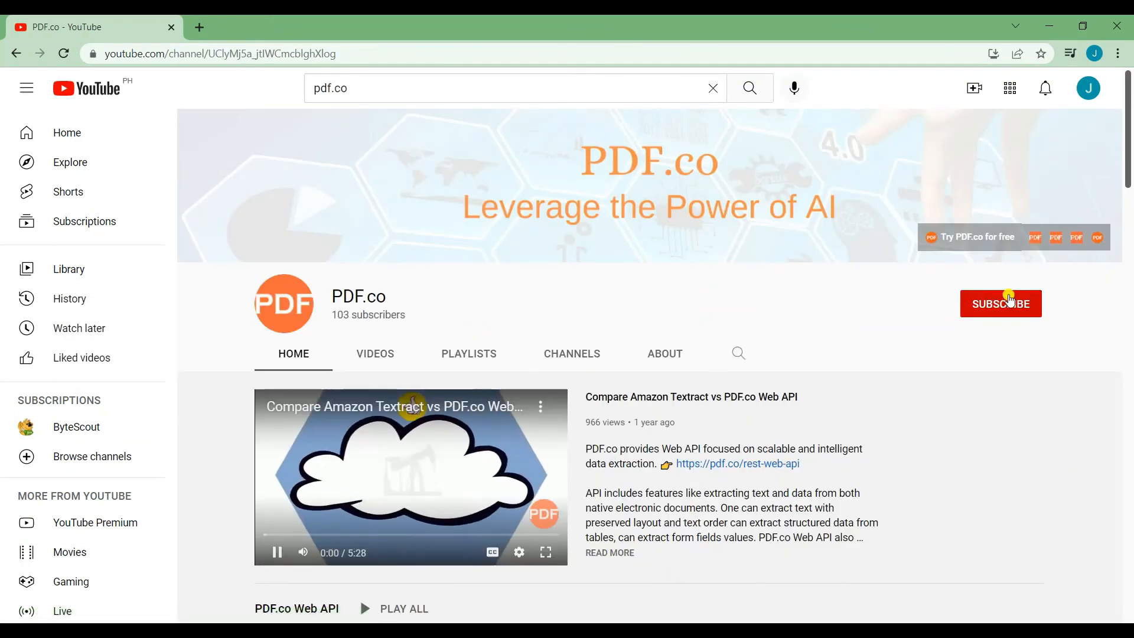
{"action": "left_click", "coordinate": [1000, 303]}
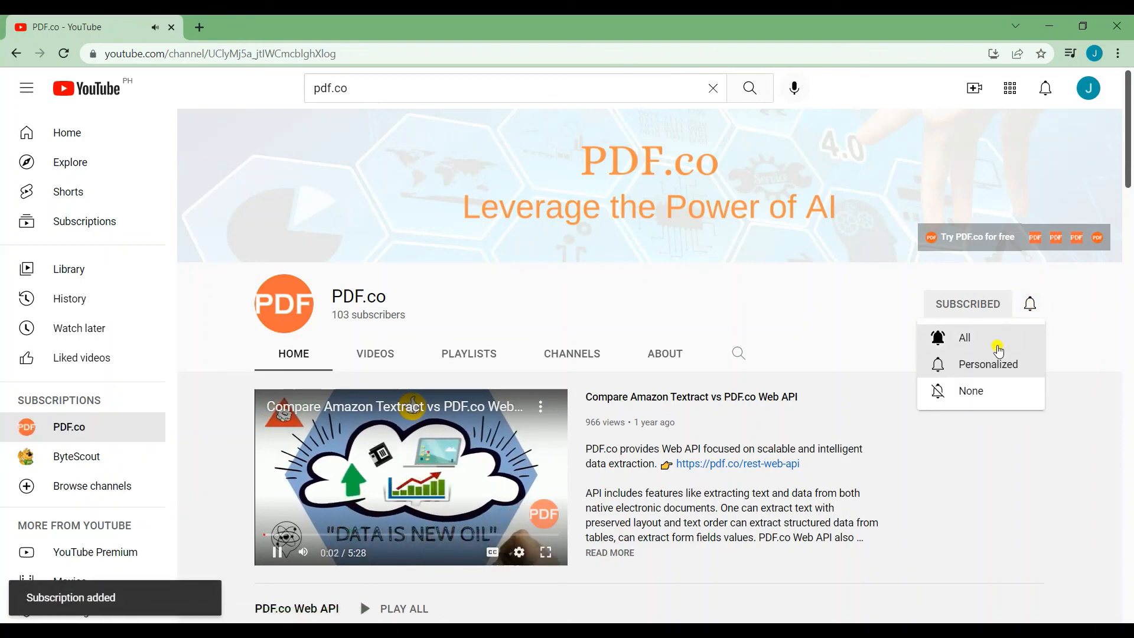